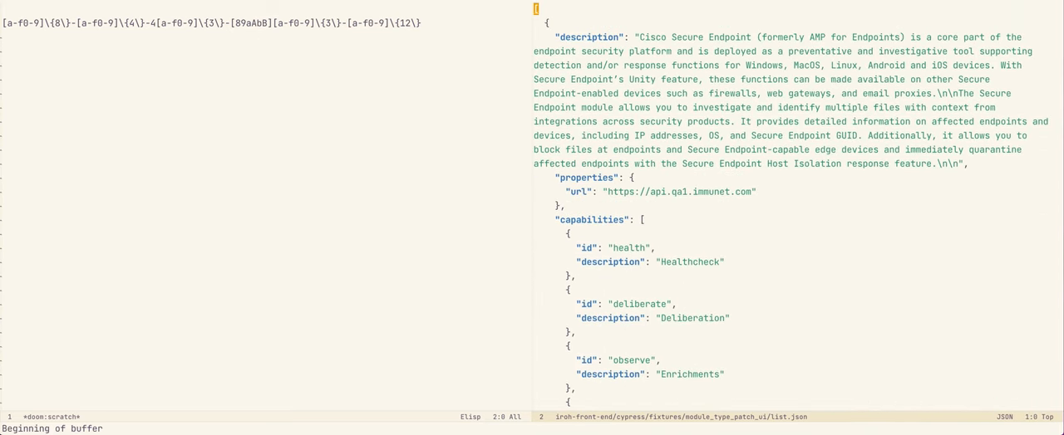
Preview the 96 list.json lines matching the UUID regex with consult-line.
click(212, 23)
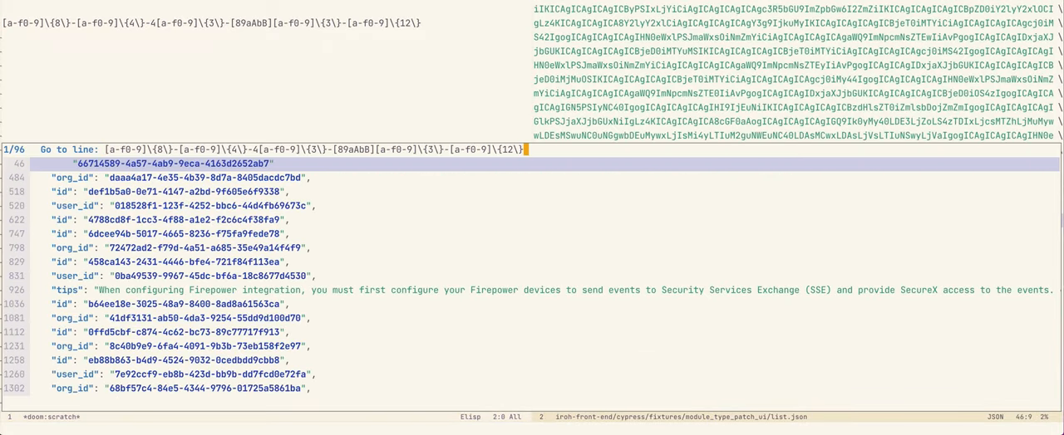
scroll(down, 3)
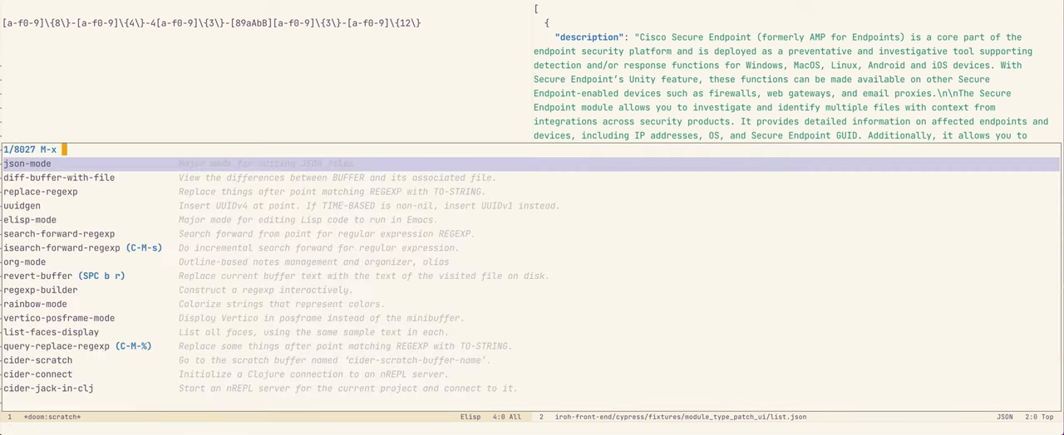
Insert two uuidgen UUIDs into *scratch*, then start replace-regexp.
text(ui)
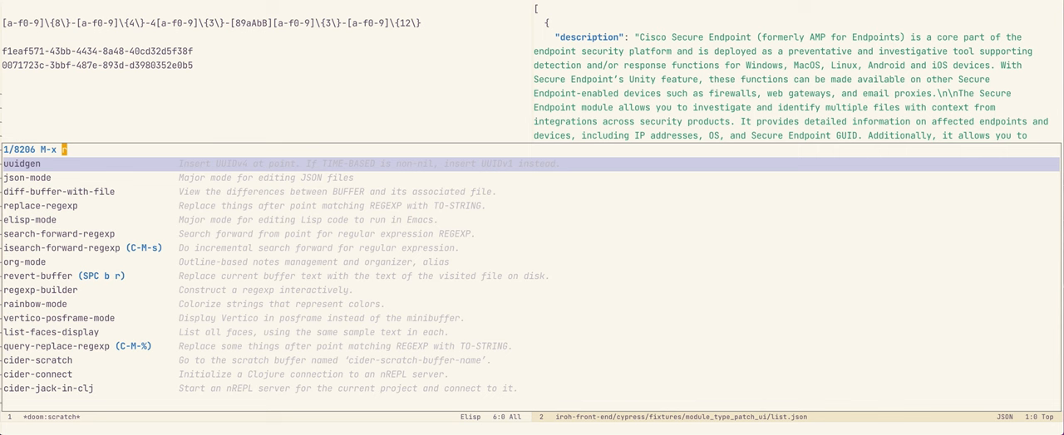
text(repl)
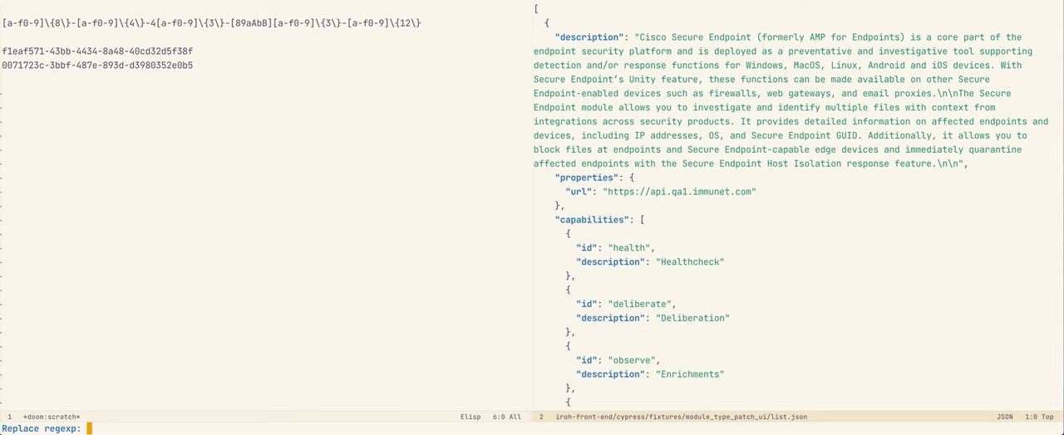
Enter the version-4 UUID regex as the replace-regexp search pattern.
text([a-f0-9]\{8\}-[a-f0-9]\{4\}-4[a-f0-9]\{3\}-[89aAbB][a-f0-9]\{3\}-[a-f0-9]\{12\})
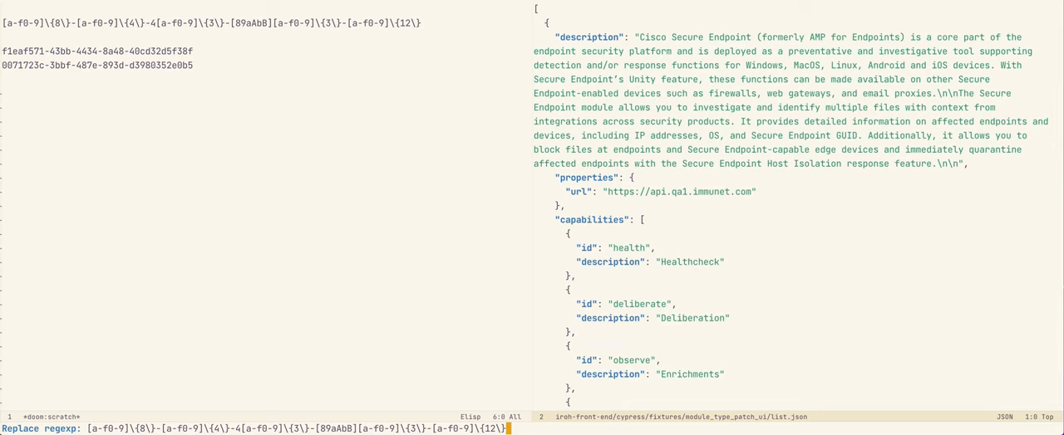
key(Return)
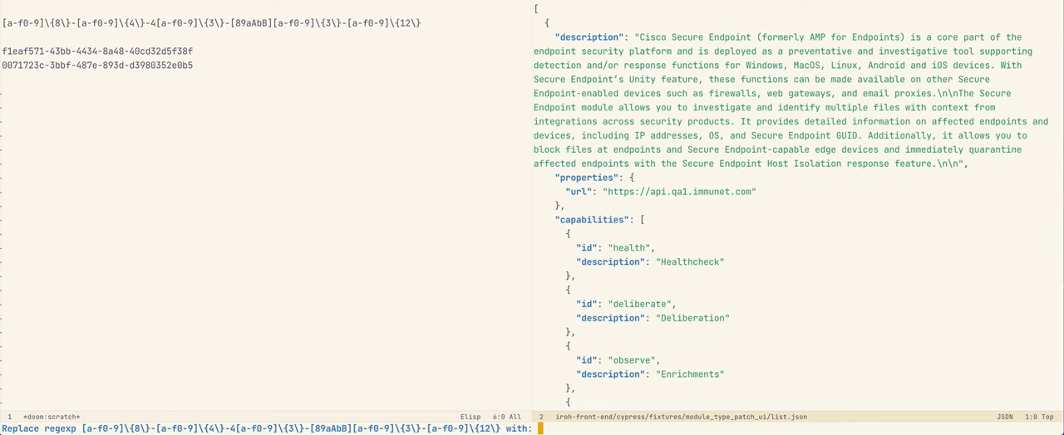
Replace each matched UUID with \,(uuidgen-4), generating fresh ids throughout list.json.
text(\)
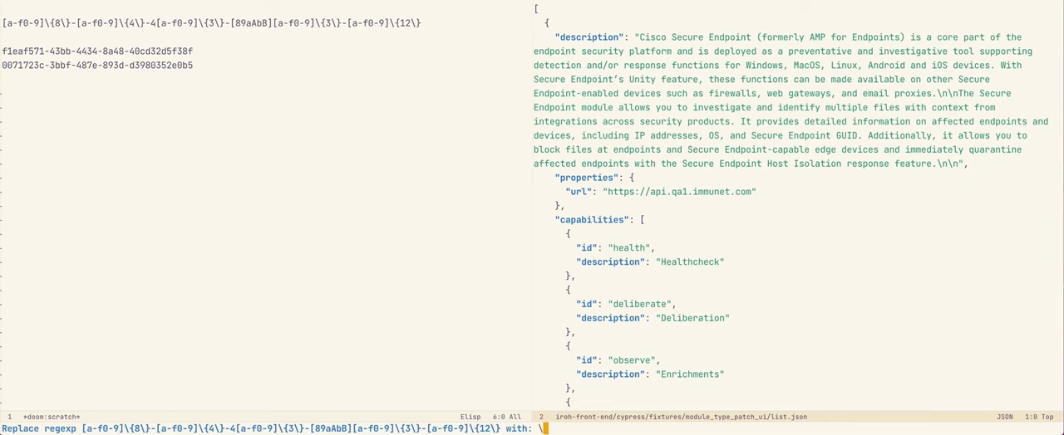
text(,)
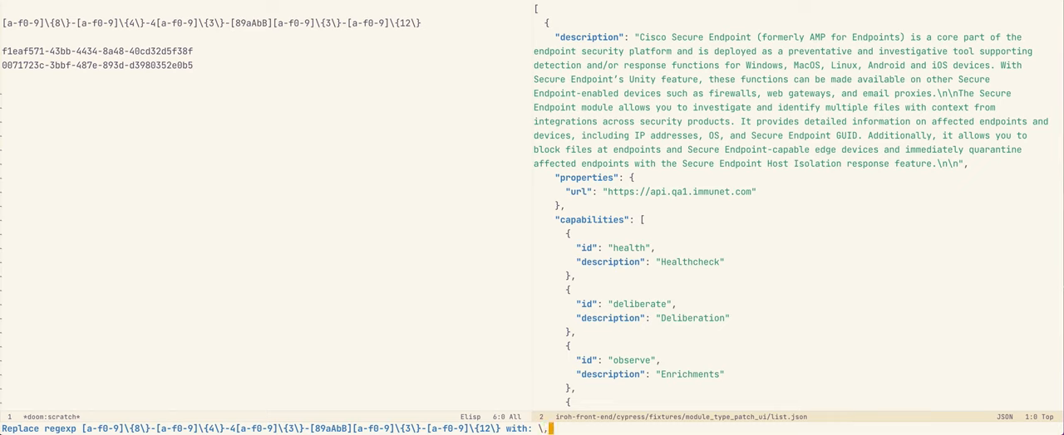
text((uuidgen-4)
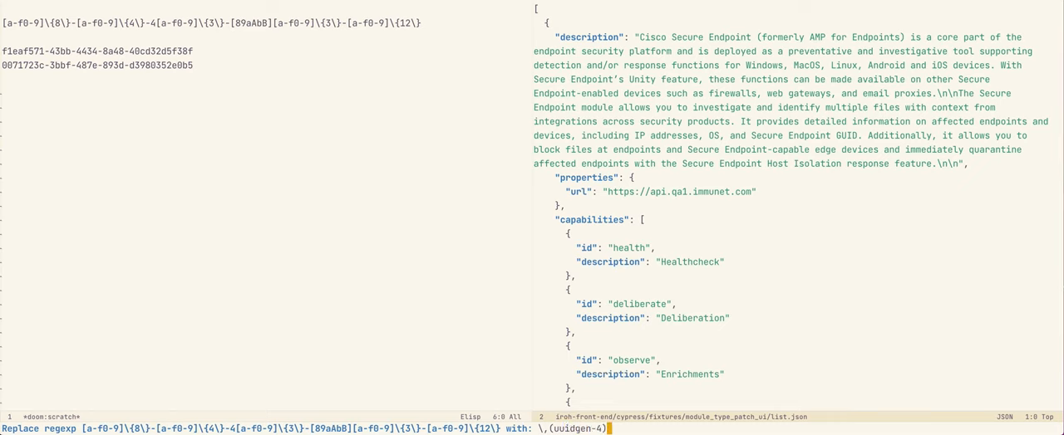
key(Return)
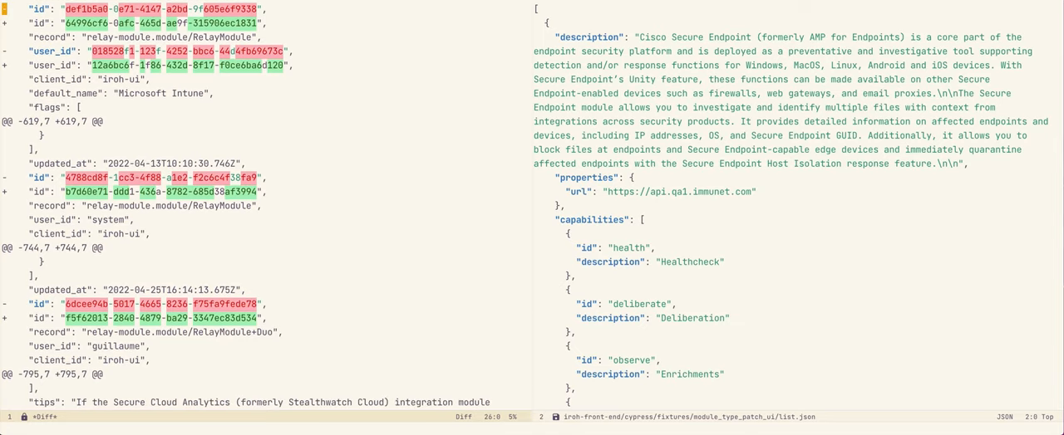
Scroll the diff to review the changed id and user_id UUID values.
scroll(down, 3)
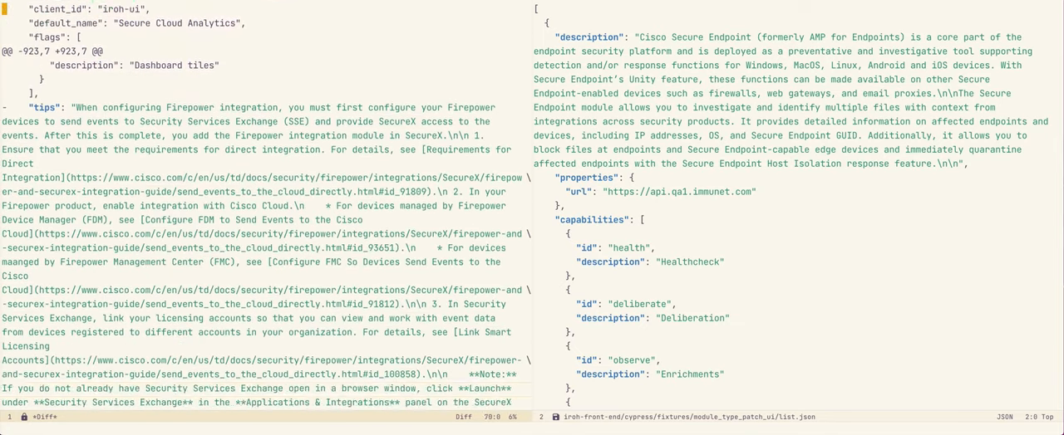
scroll(down, 3)
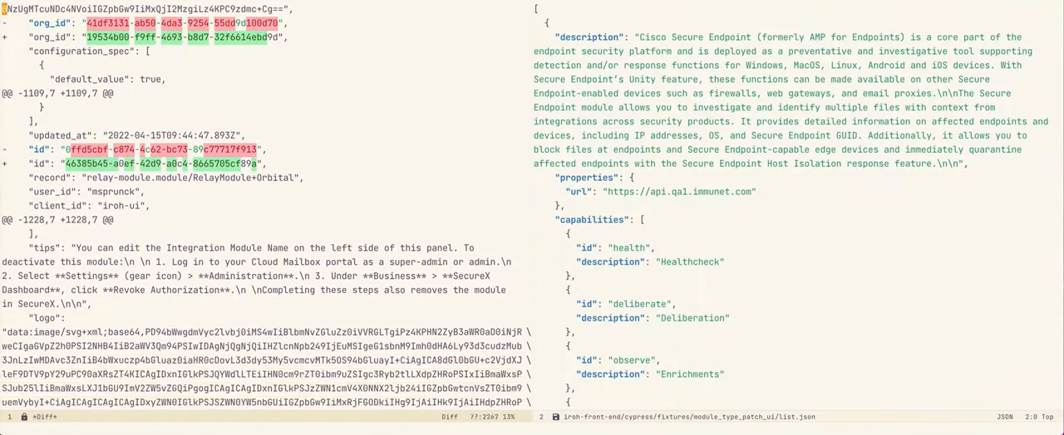
scroll(down, 3)
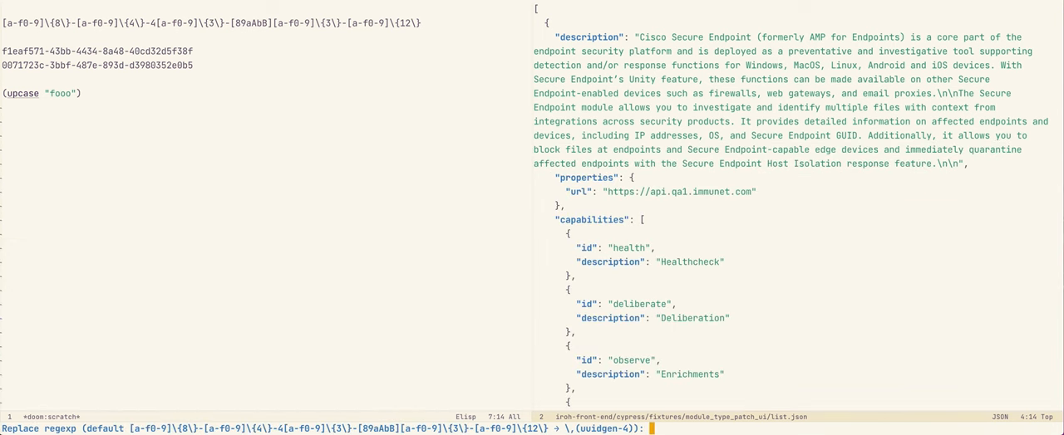
Enter 'properties' as the regexp search pattern.
text(properties)
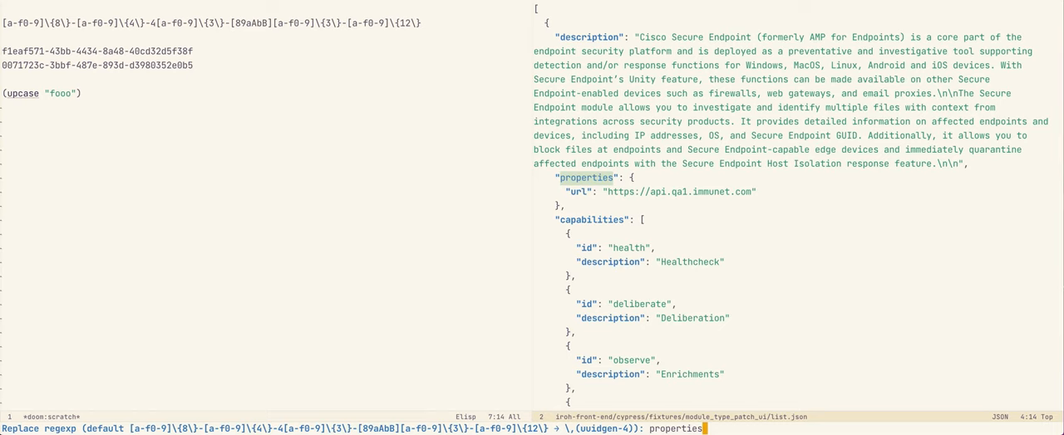
key(Return)
text(\)
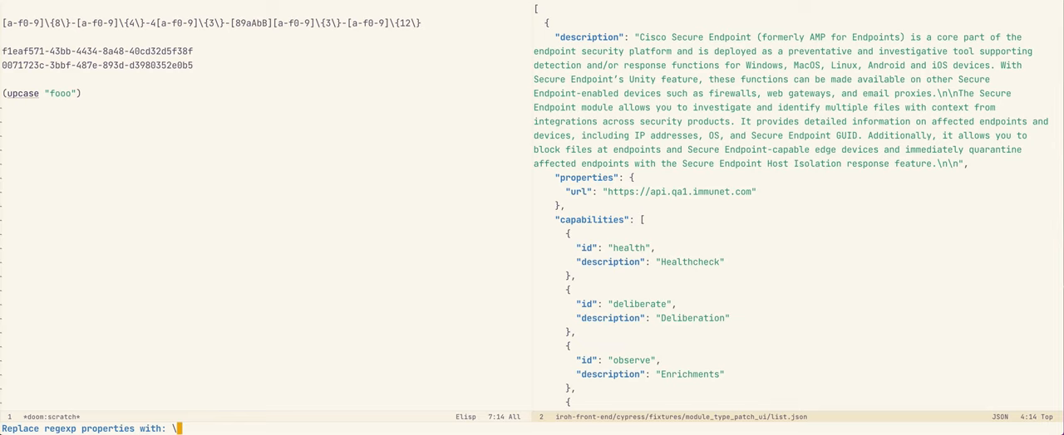
Replace each match with \,(upcase \&), turning properties into PROPERTIES.
text(,()
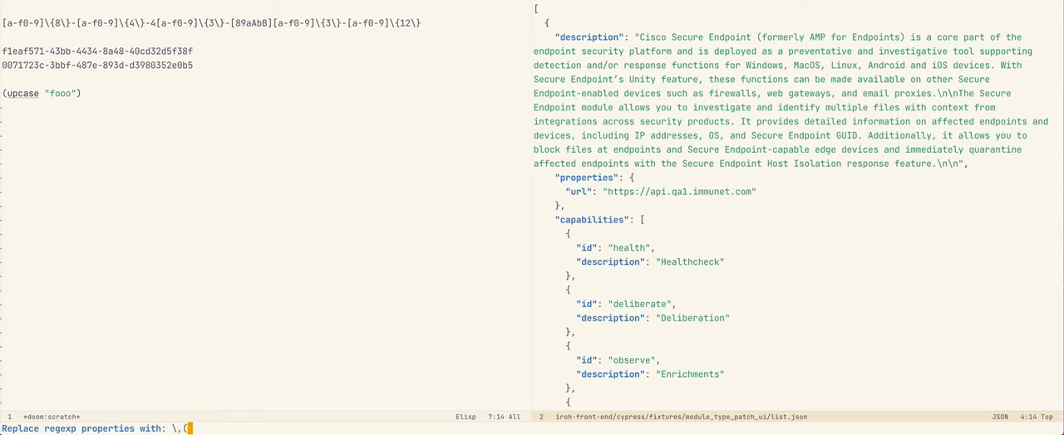
text(u)
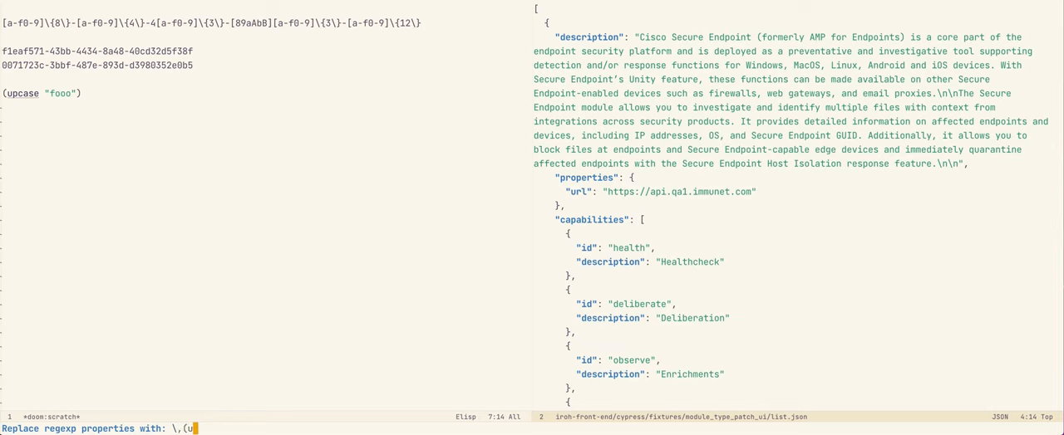
text(pcase)
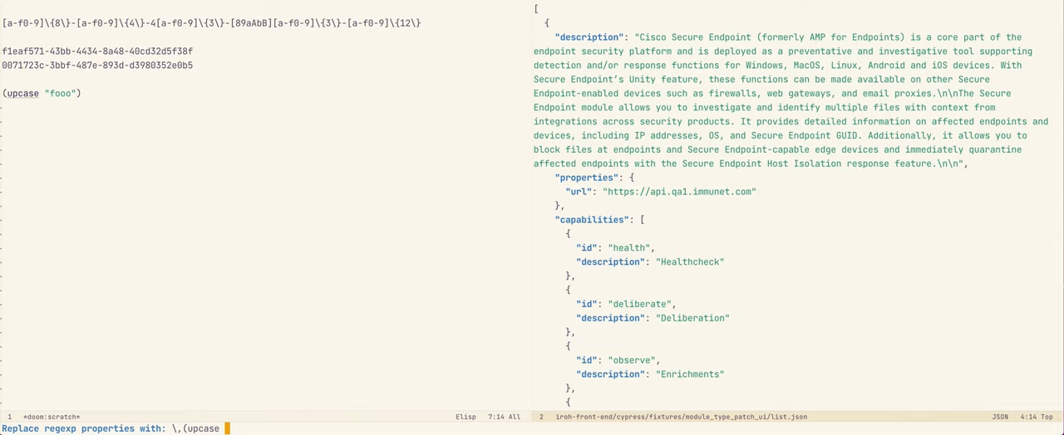
text(&)
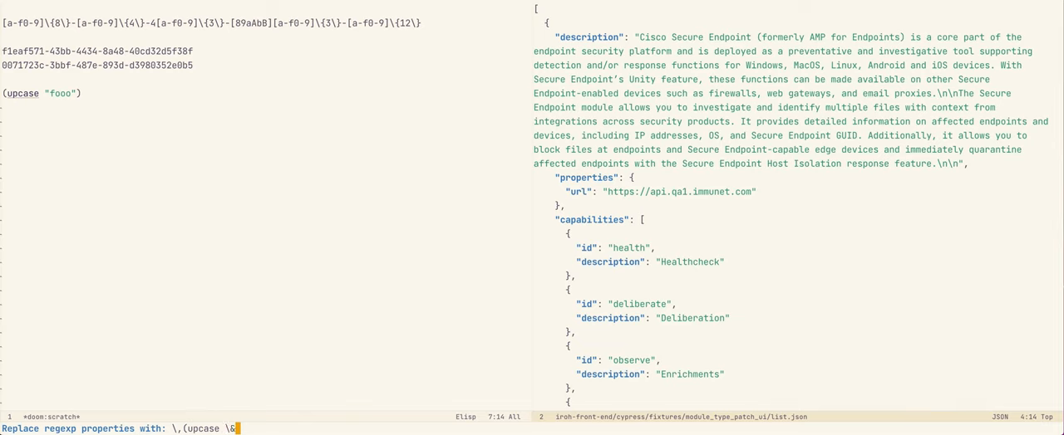
text())
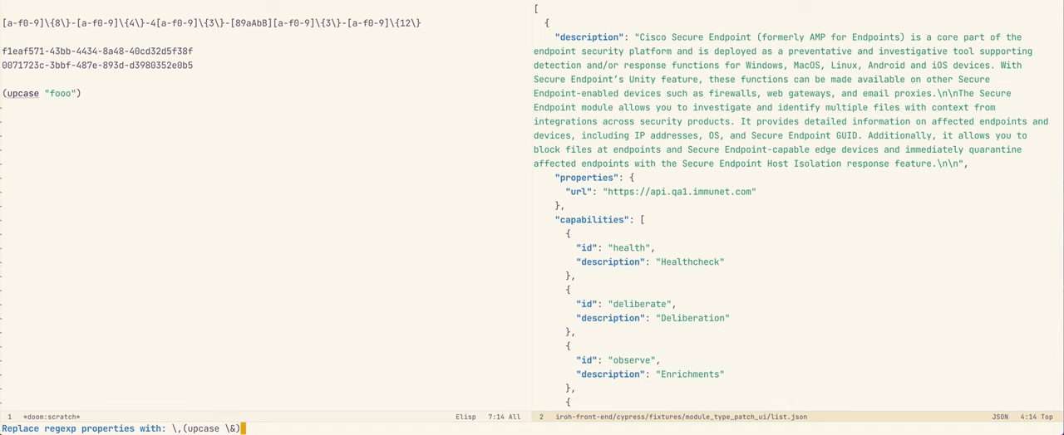
key(Return)
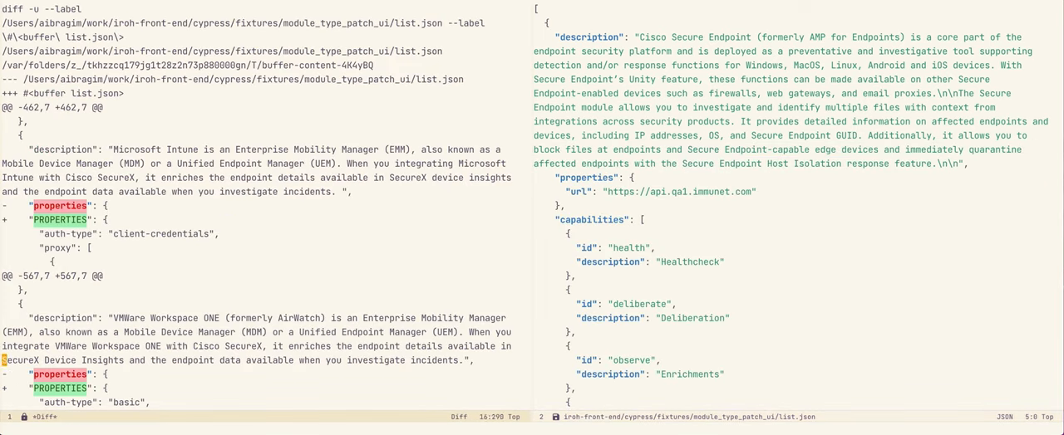
Scroll the *Diff* buffer to review the properties-to-PROPERTIES changes.
scroll(down, 3)
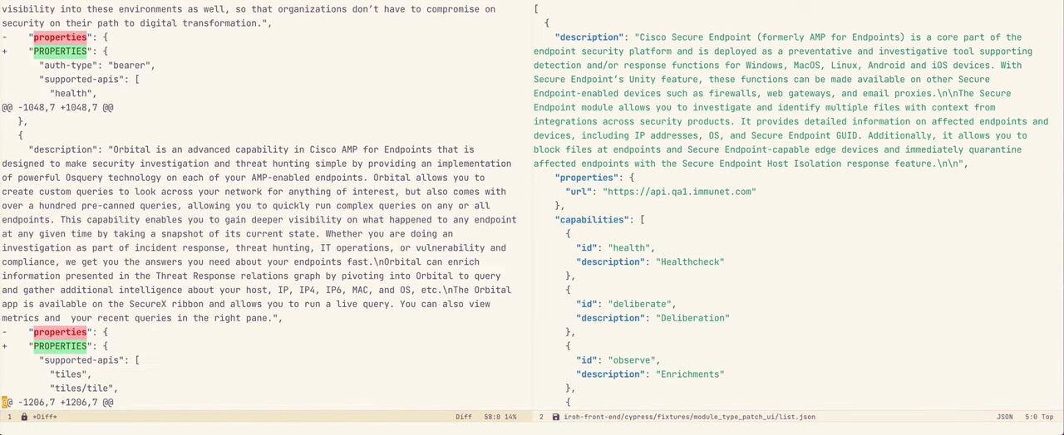
scroll(down, 3)
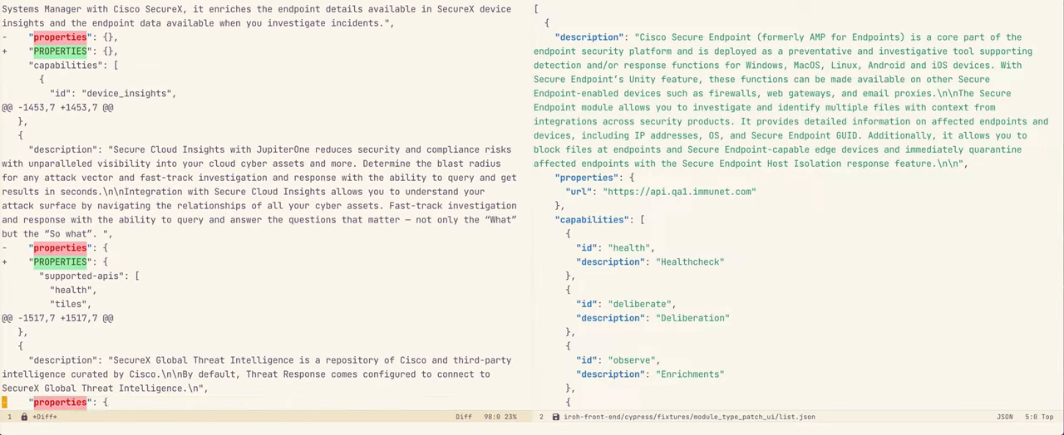
scroll(down, 3)
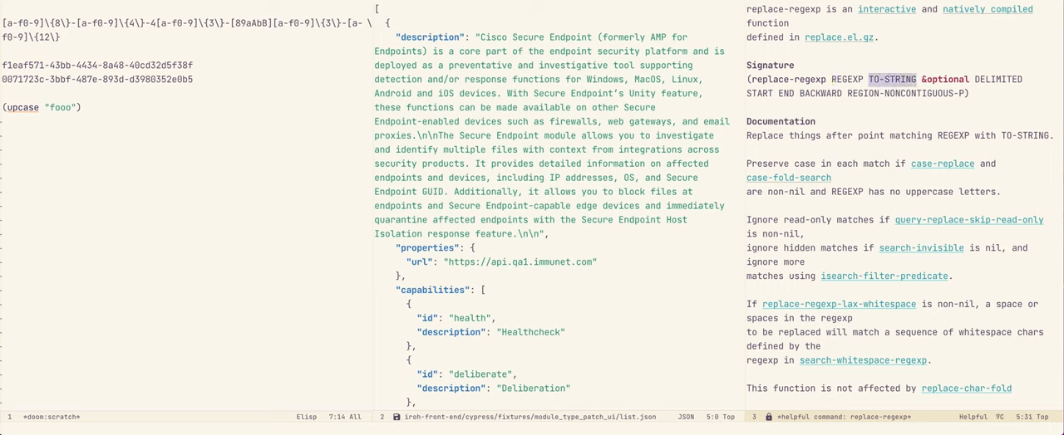
scroll(down, 3)
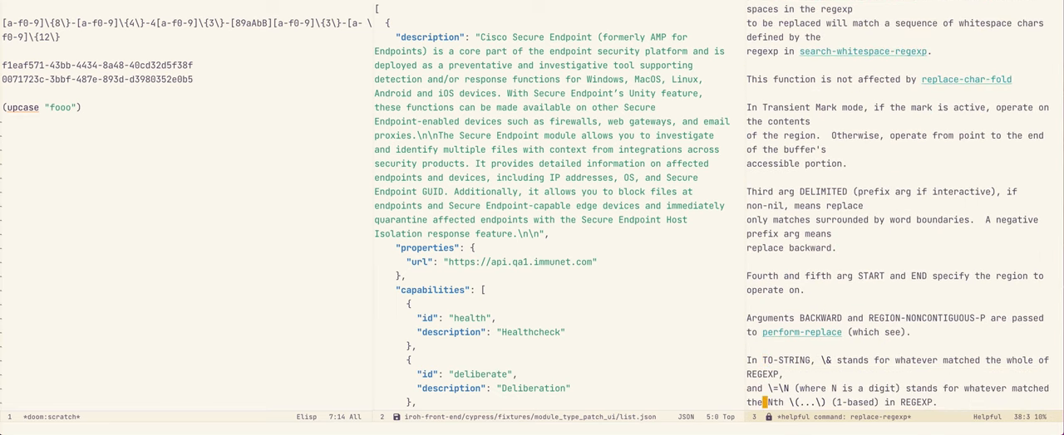
scroll(down, 3)
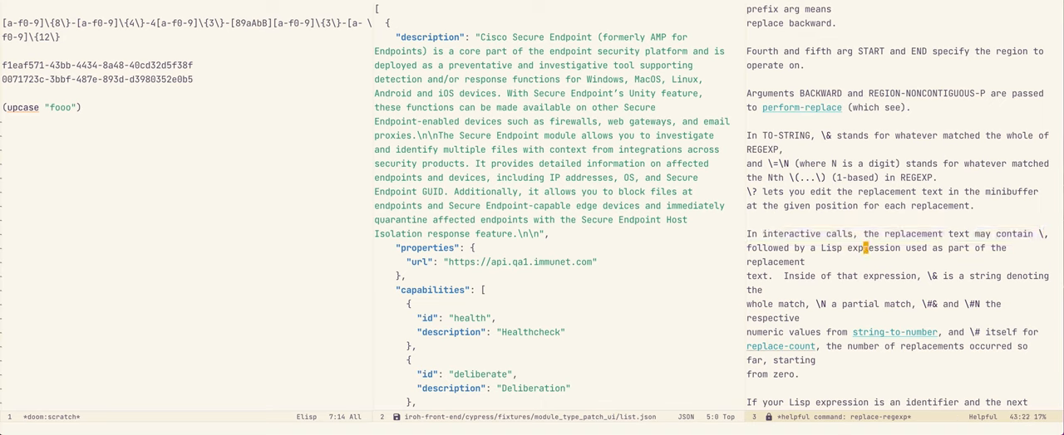
mouse_move(869, 276)
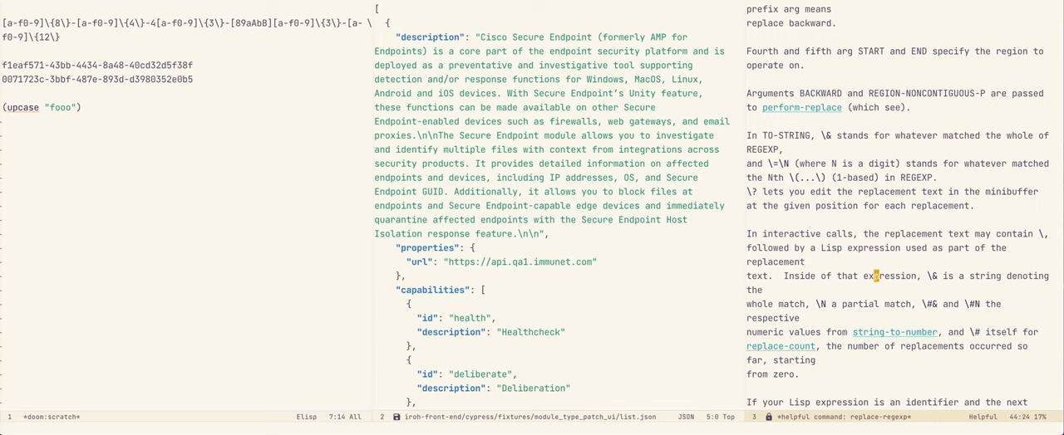